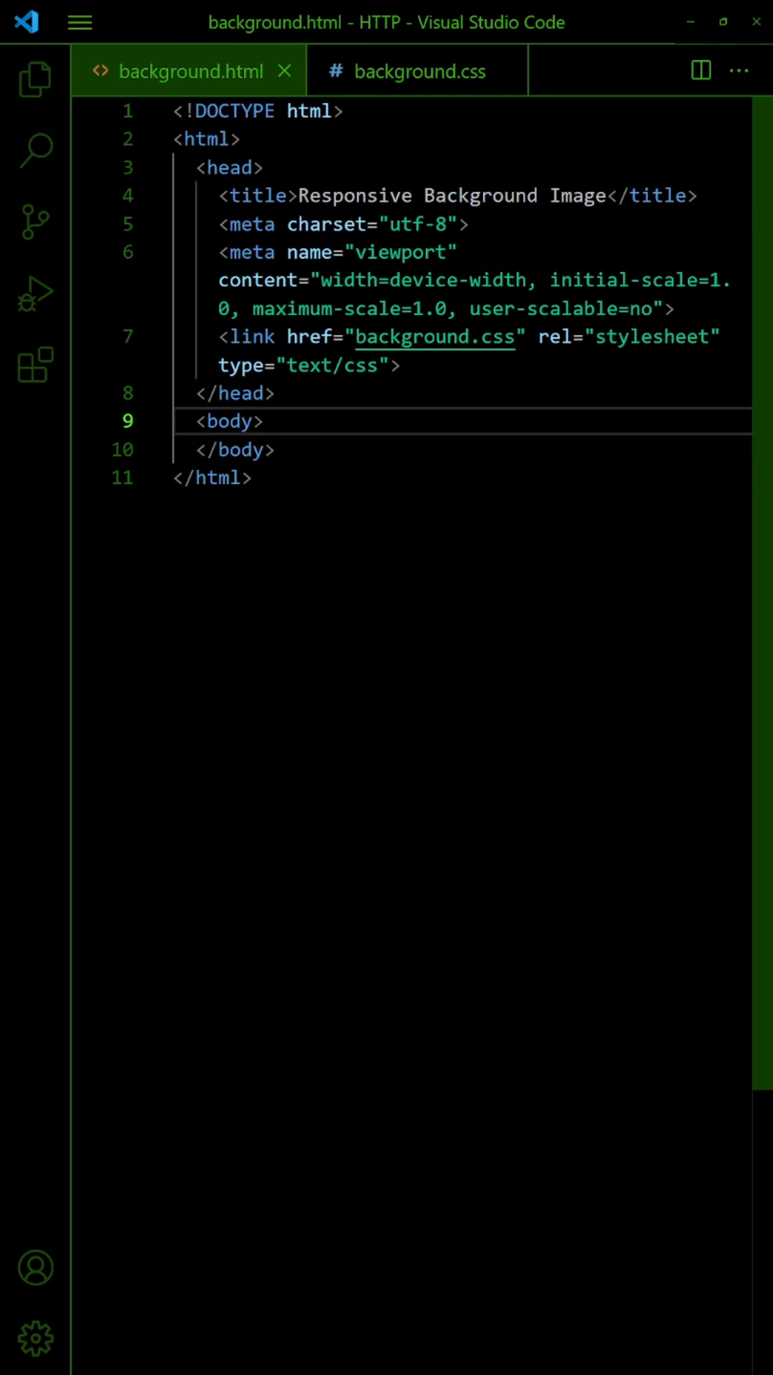
# Preview the coffee bean background image with the file list hidden, then return to the HTML page
pyautogui.click(35, 79)
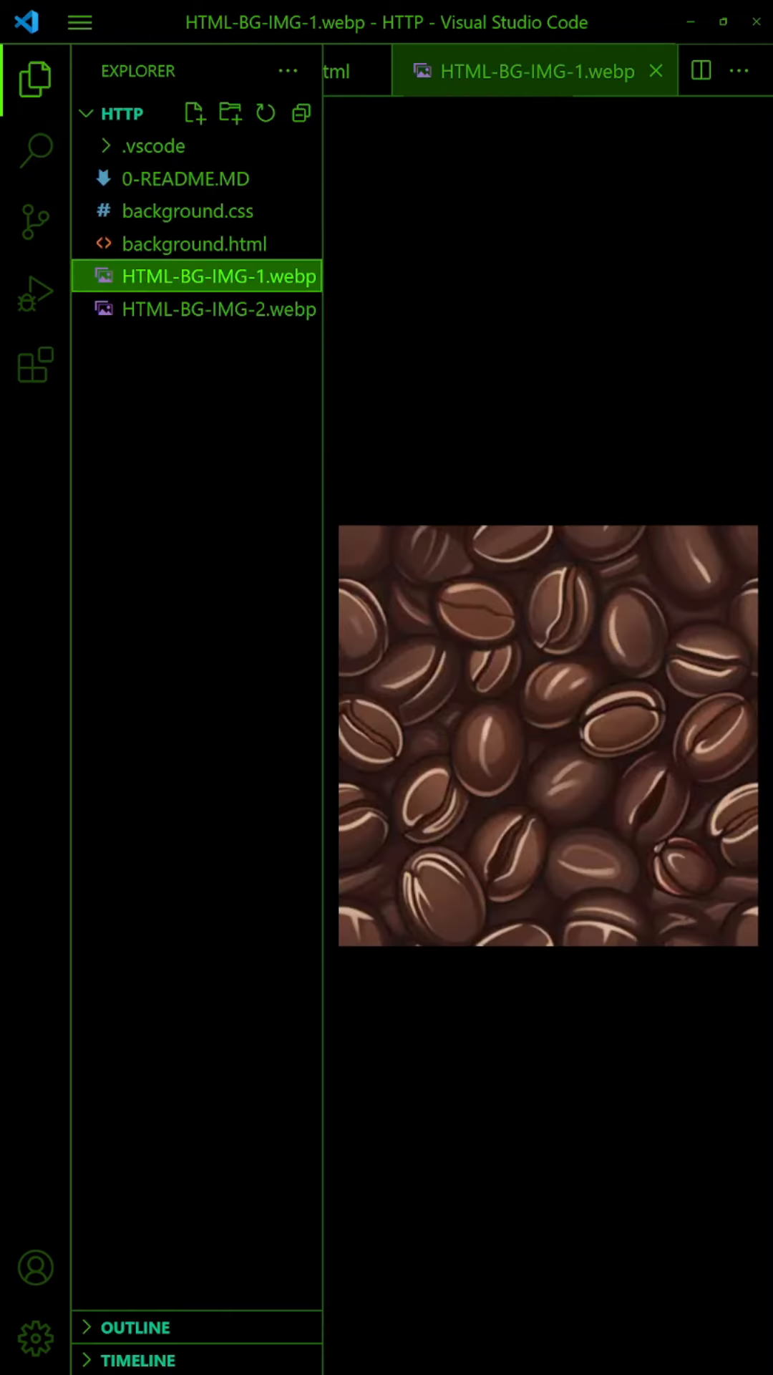
pyautogui.click(34, 78)
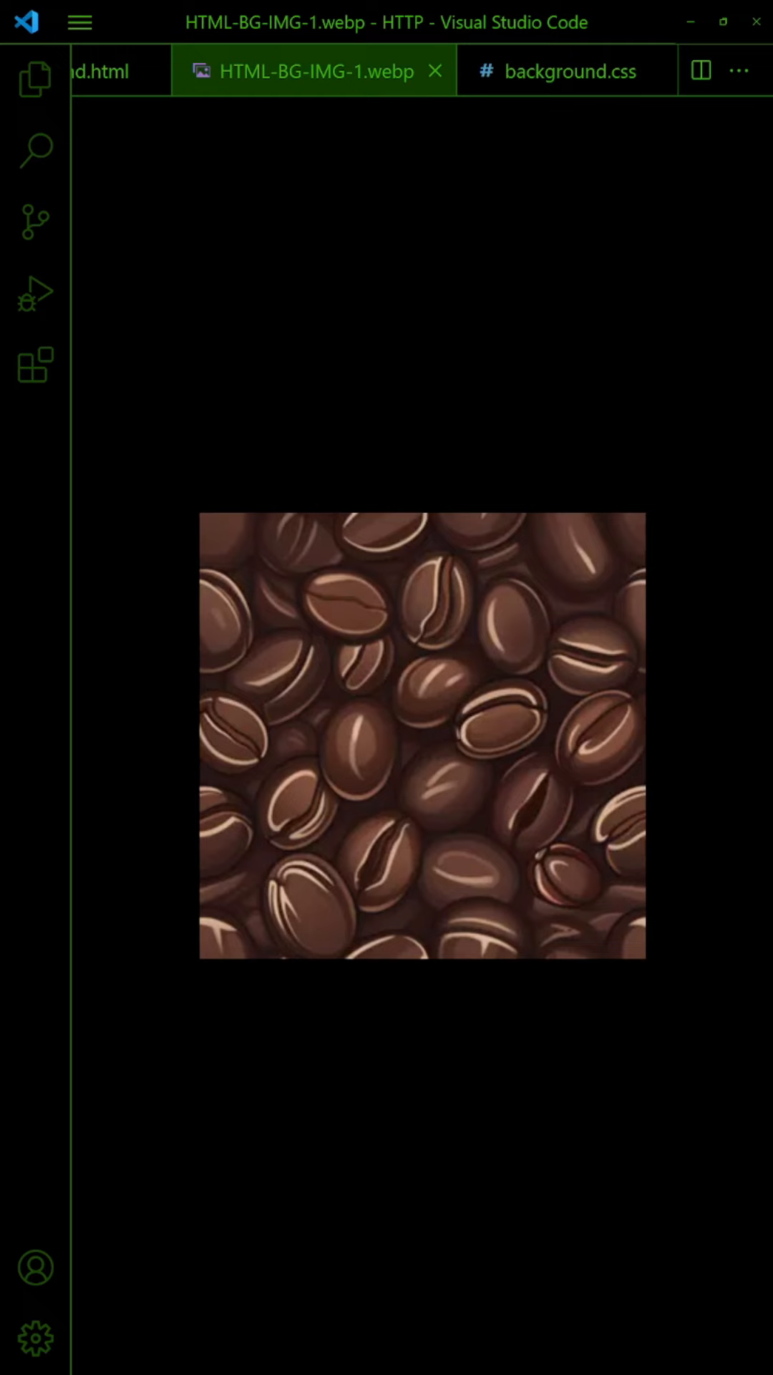
pyautogui.click(101, 71)
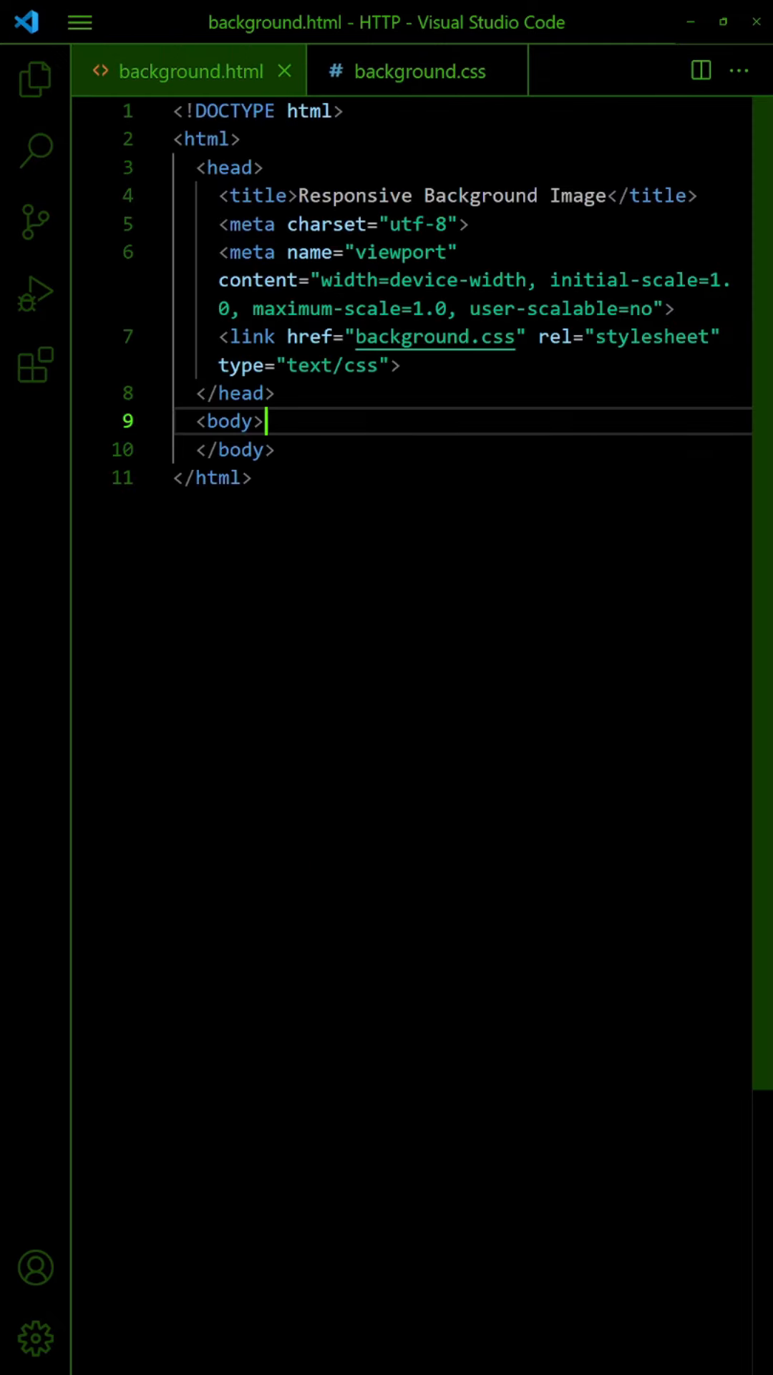
# Add <div id="demo"></div> to the body and a /* BACKGROUND IMAGE */ comment to background.css
pyautogui.write('<div id="demo"></div>')
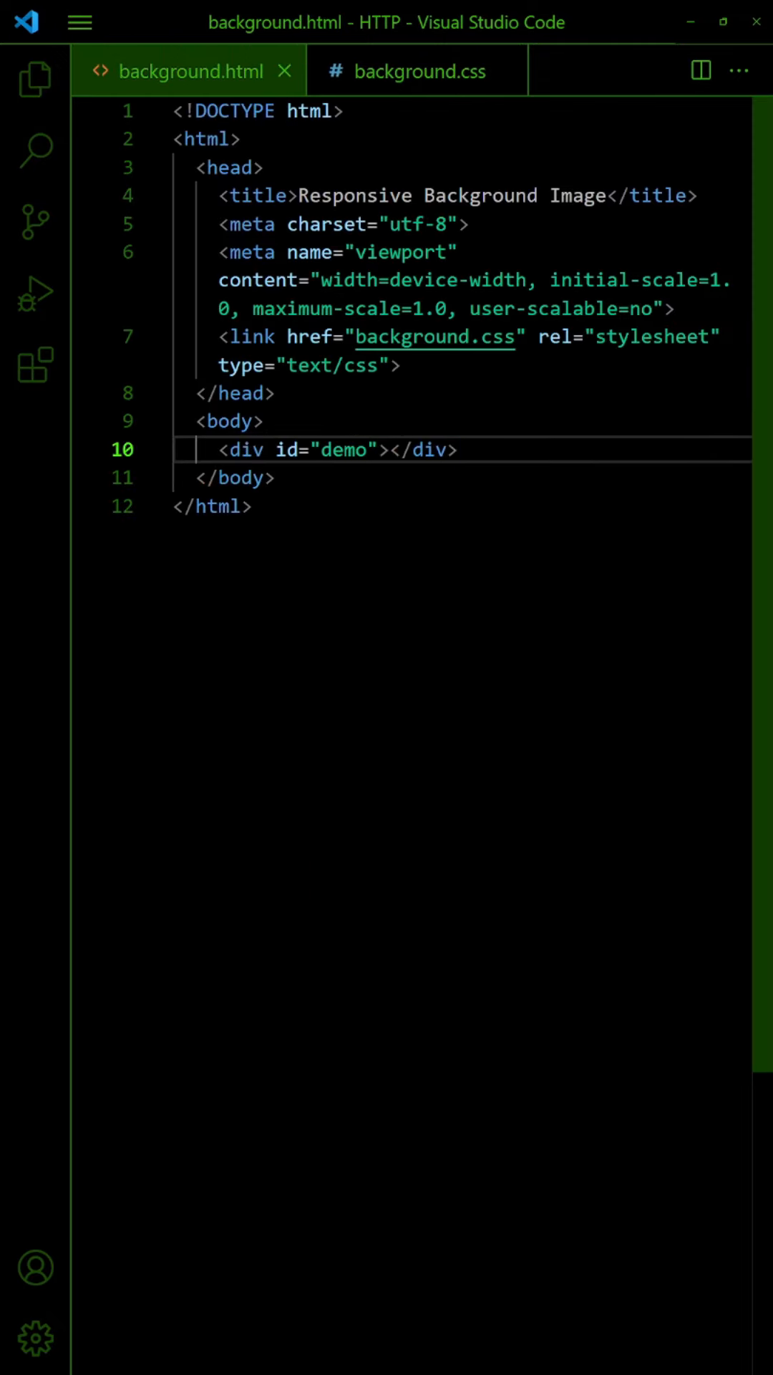
pyautogui.click(417, 70)
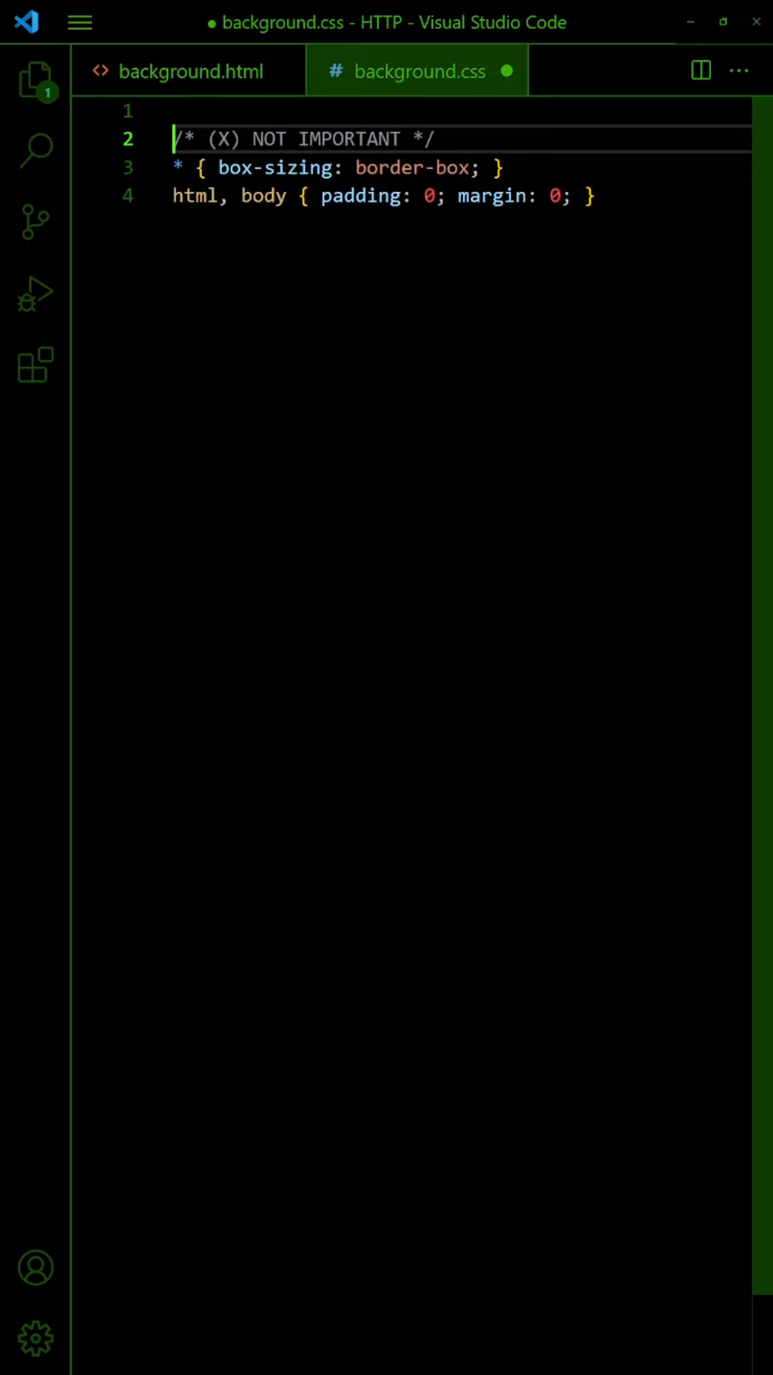
pyautogui.write('/* BACKGROUND IMAGE */')
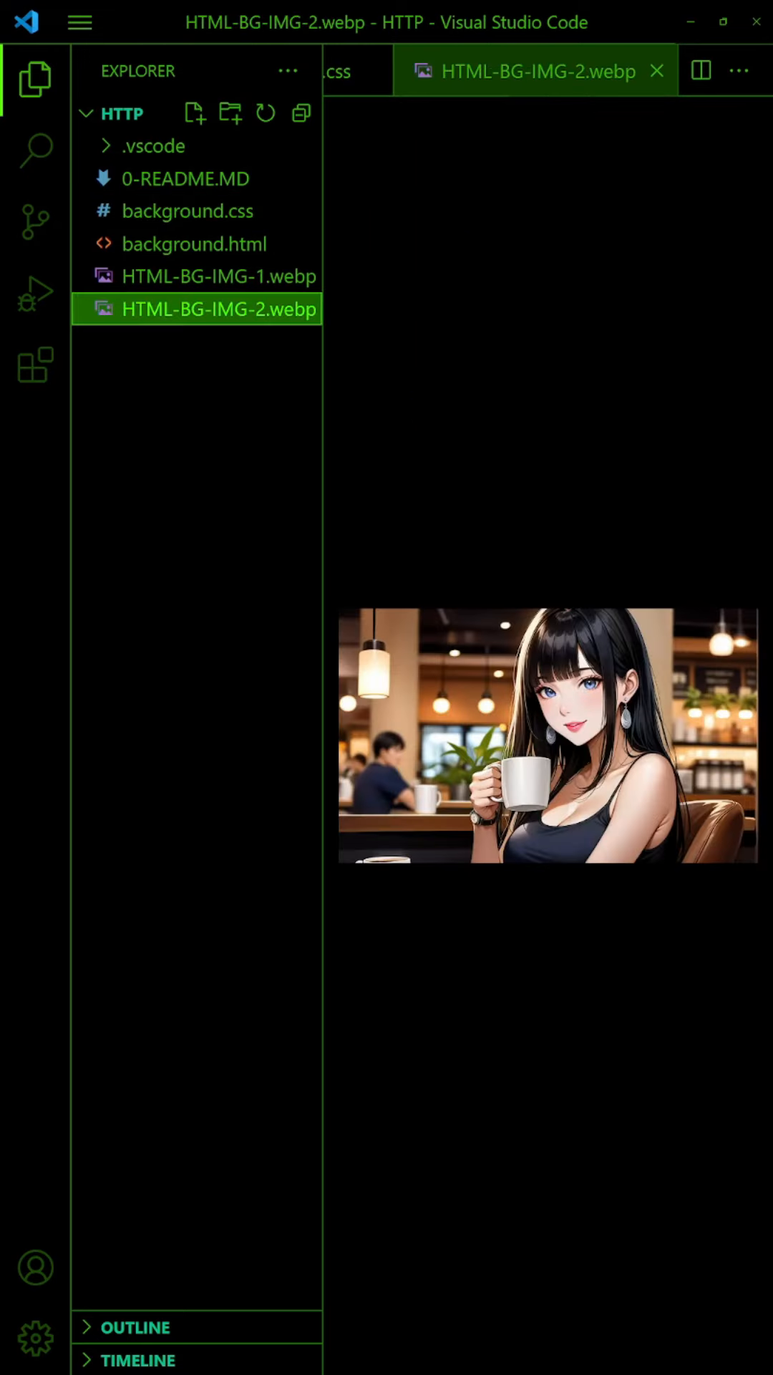
# Set #demo background to url(HTML-BG-IMG-2.webp) no-repeat center center, then close the browser preview
pyautogui.click(34, 79)
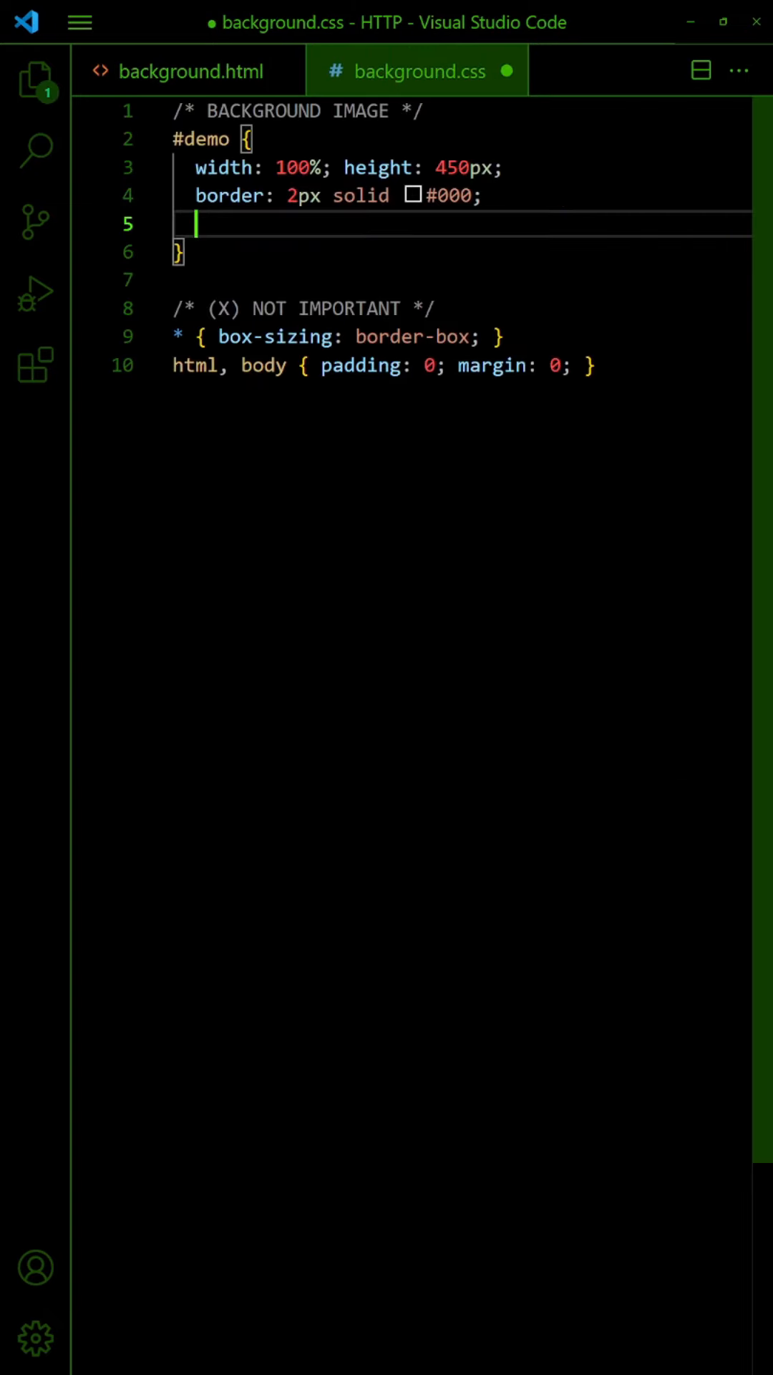
pyautogui.write('background: url(HTML-BG-IMG-2.webp);')
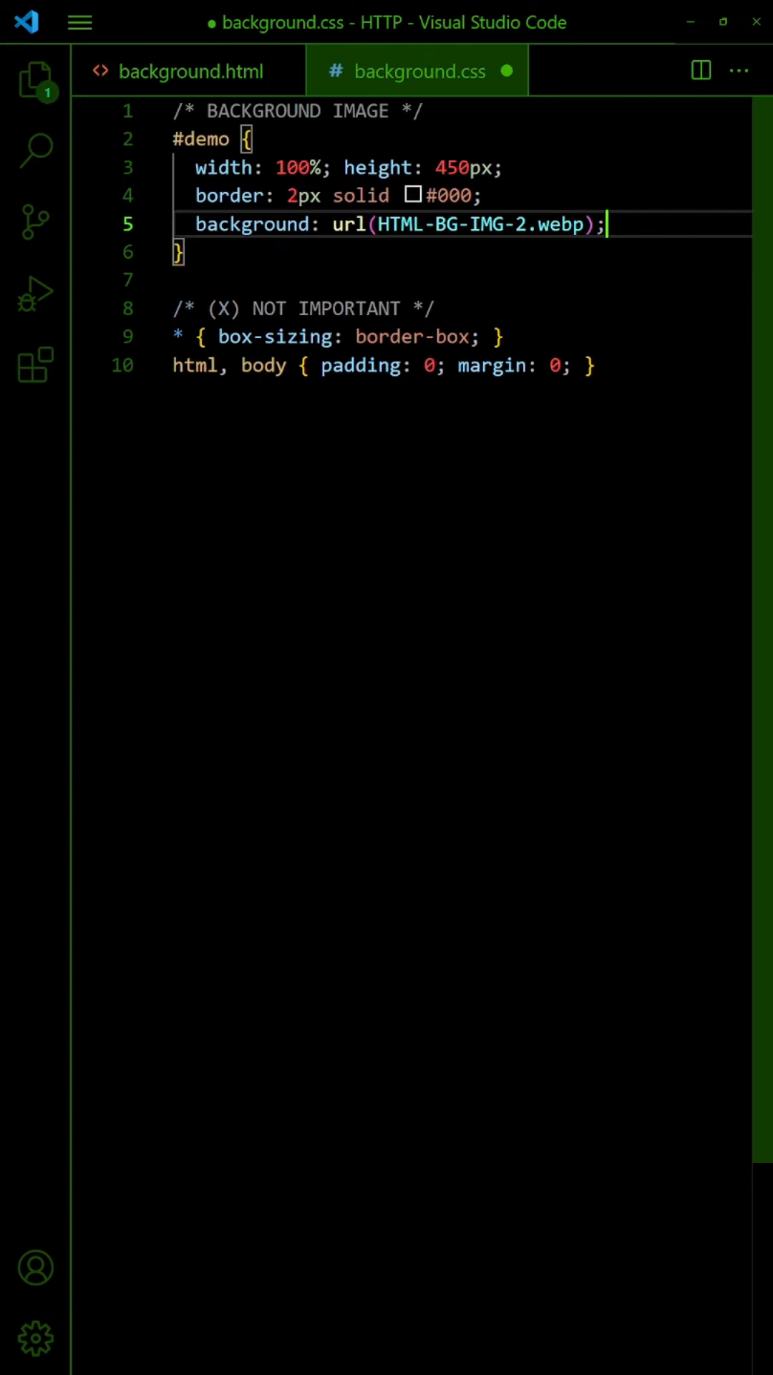
pyautogui.write('no-repeat')
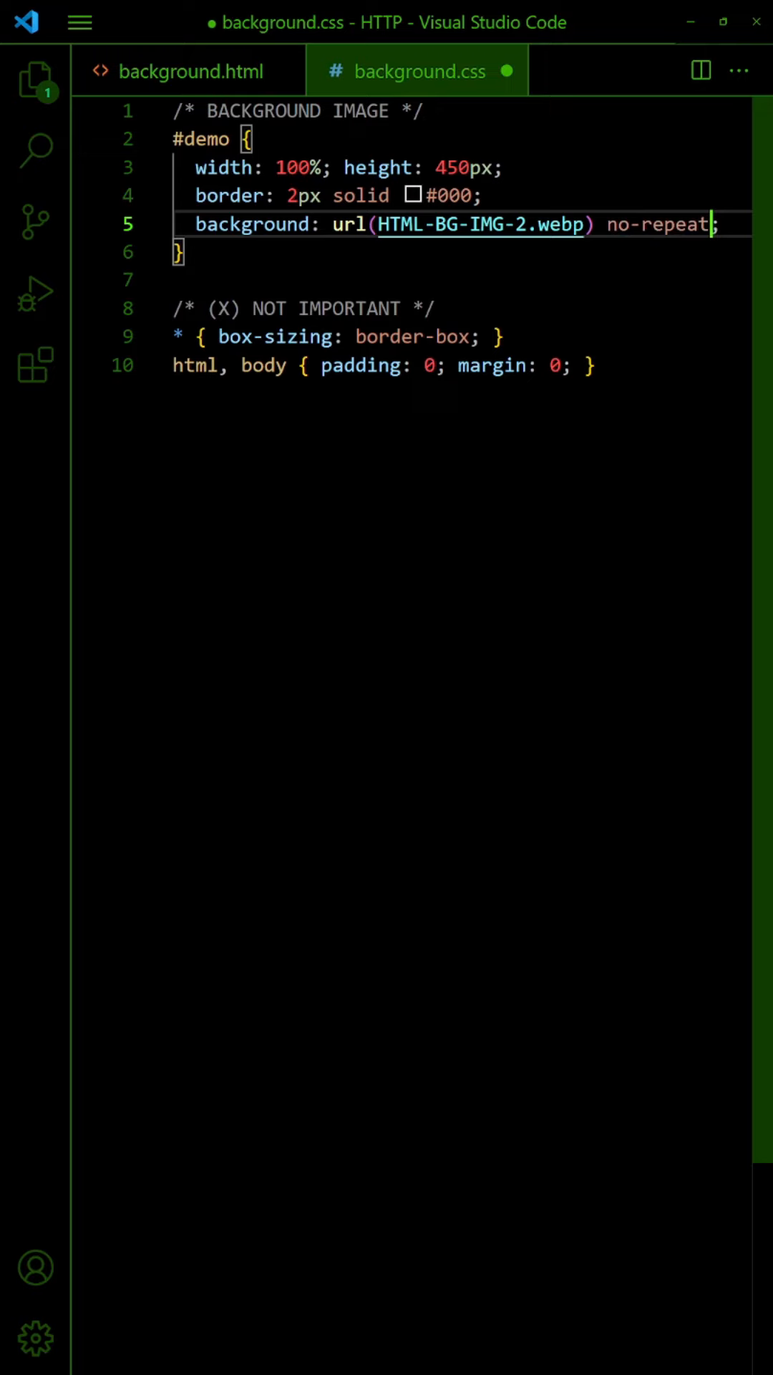
pyautogui.write('center center')
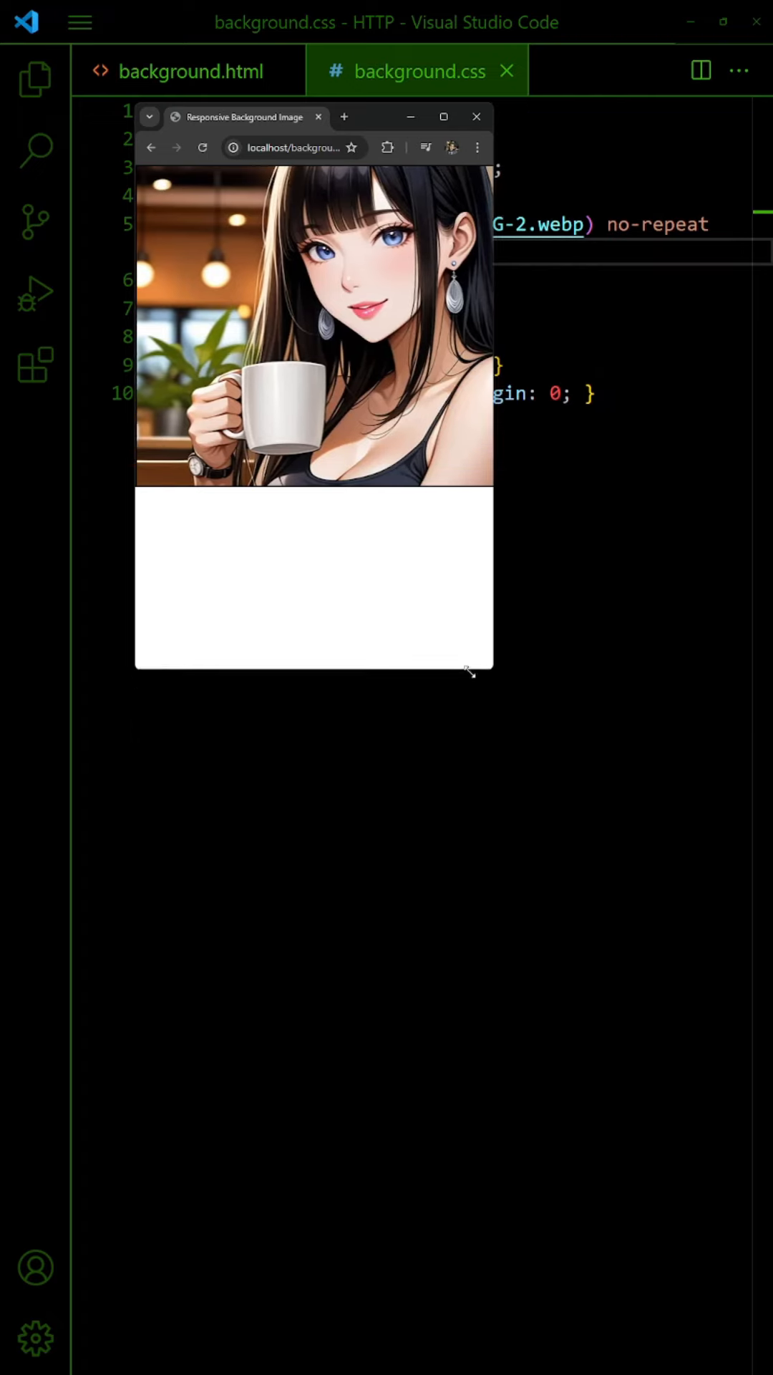
pyautogui.click(444, 117)
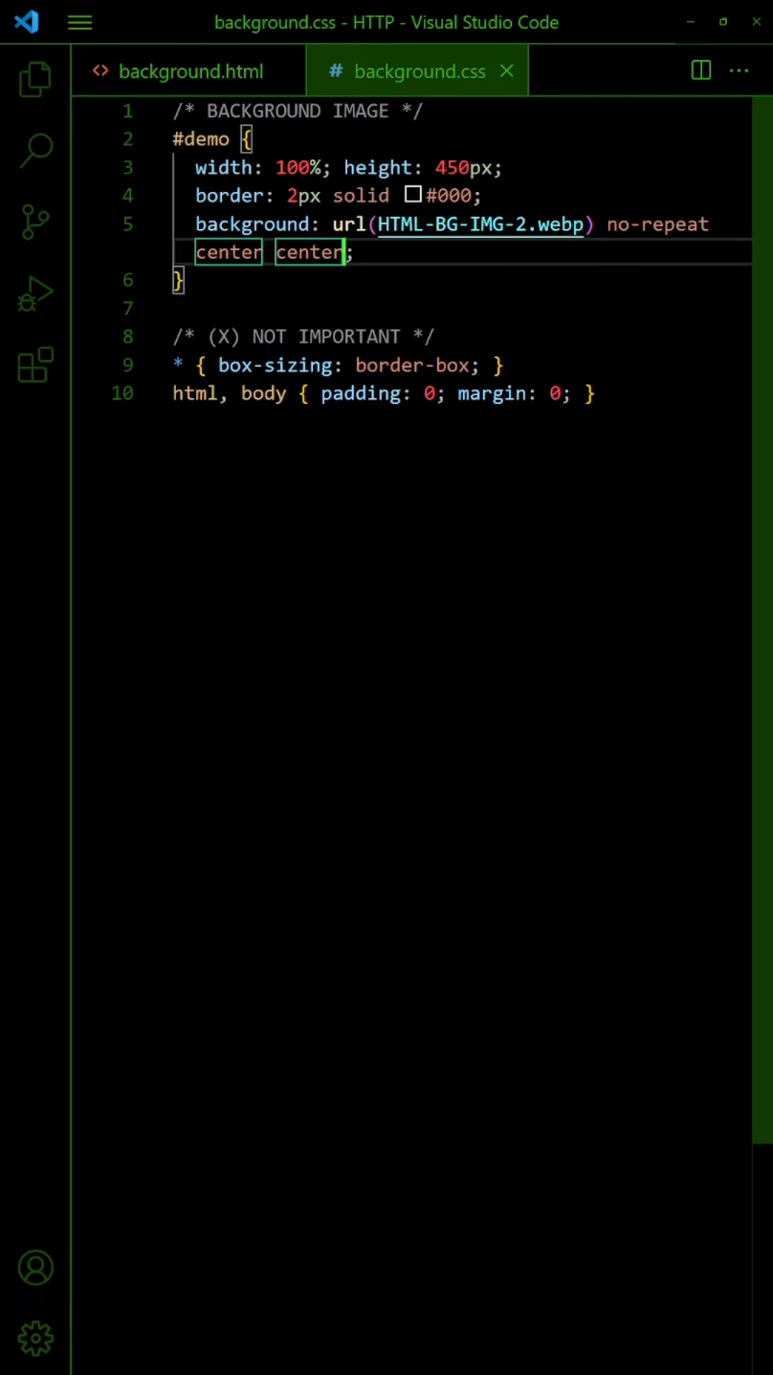
# Try #demo background-size auto and contain, settling on cover
pyautogui.write('background-size:')
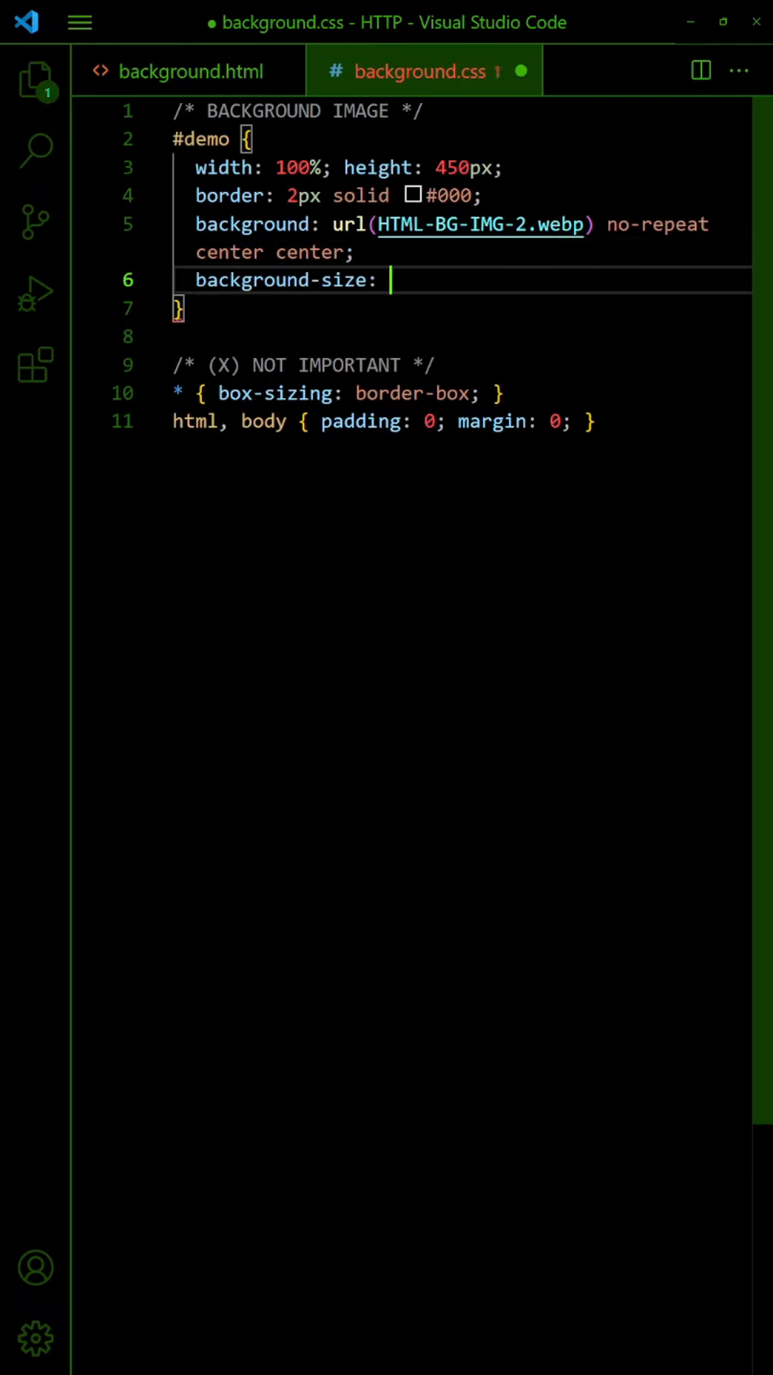
pyautogui.write('auto;')
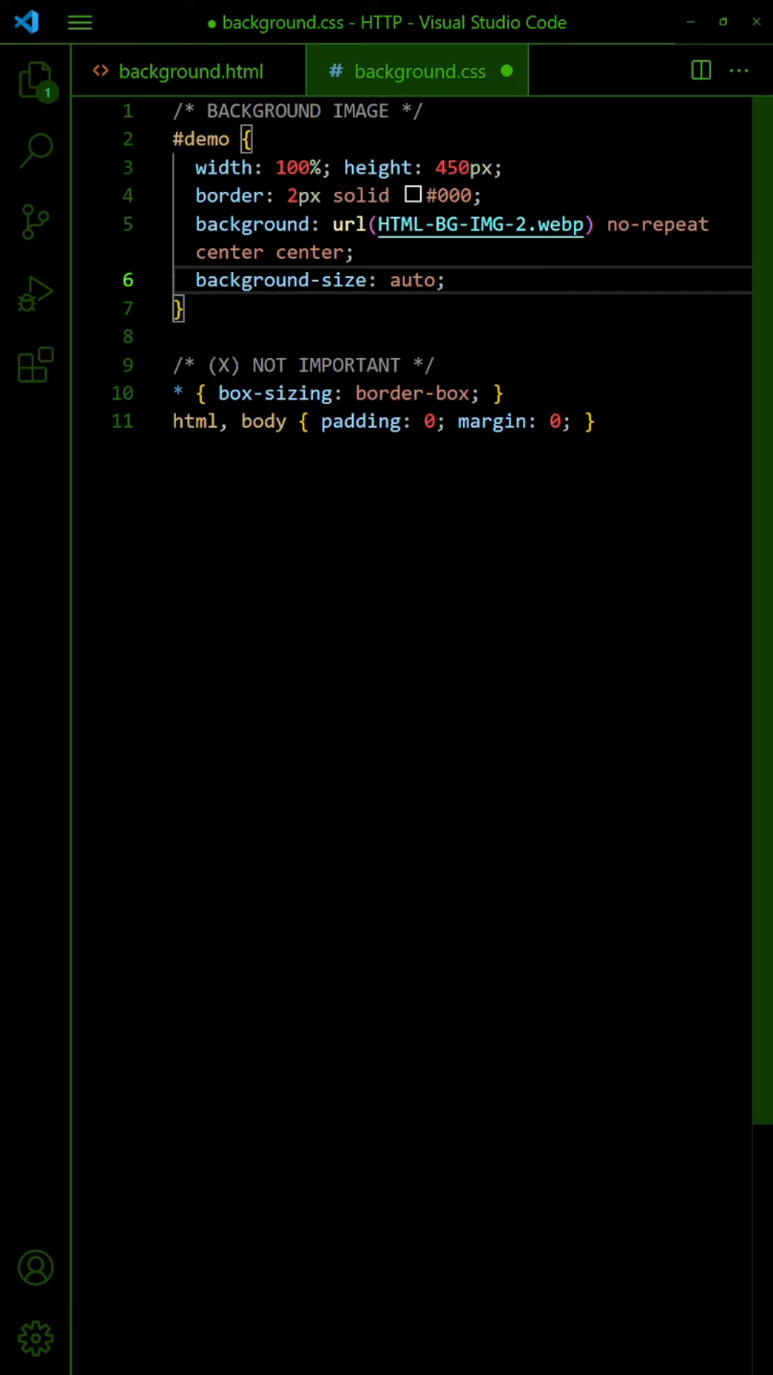
pyautogui.press('Backspace')
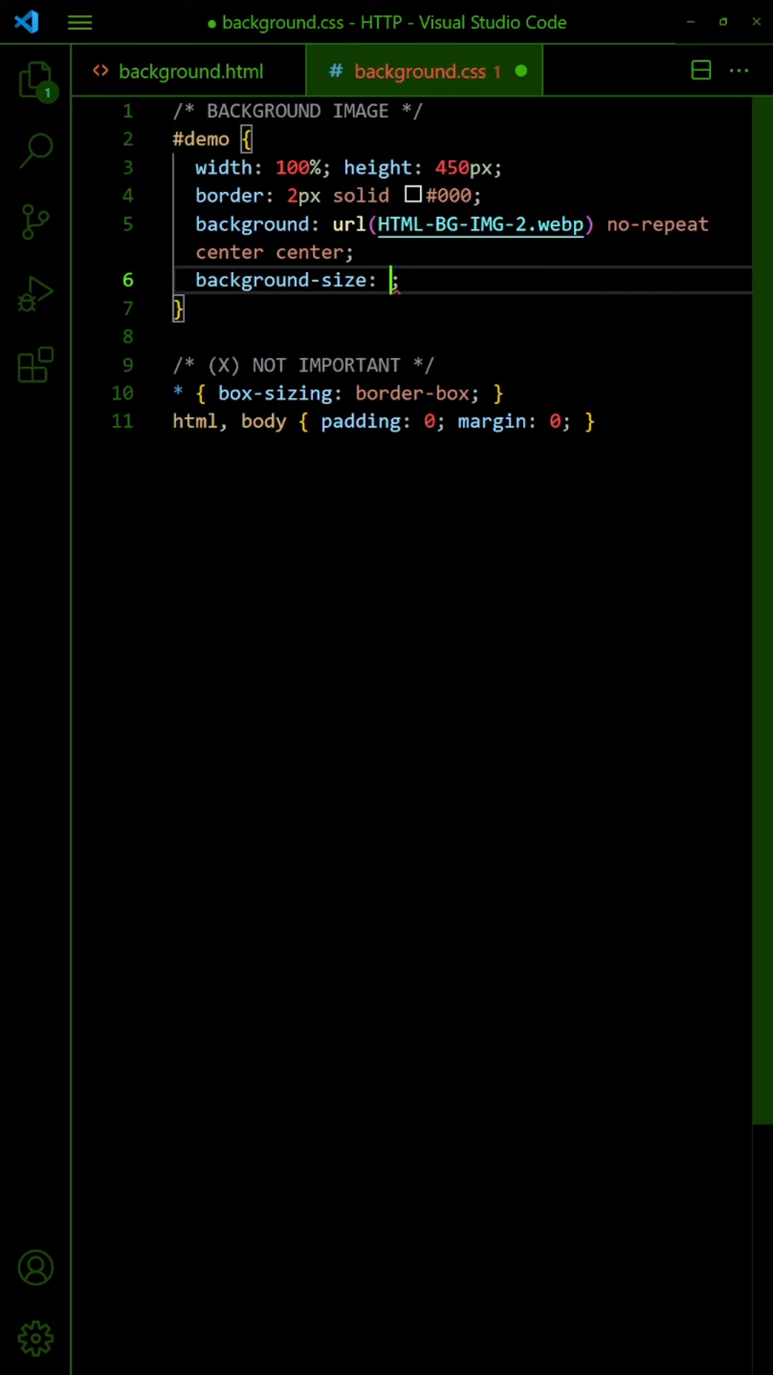
pyautogui.write('contain')
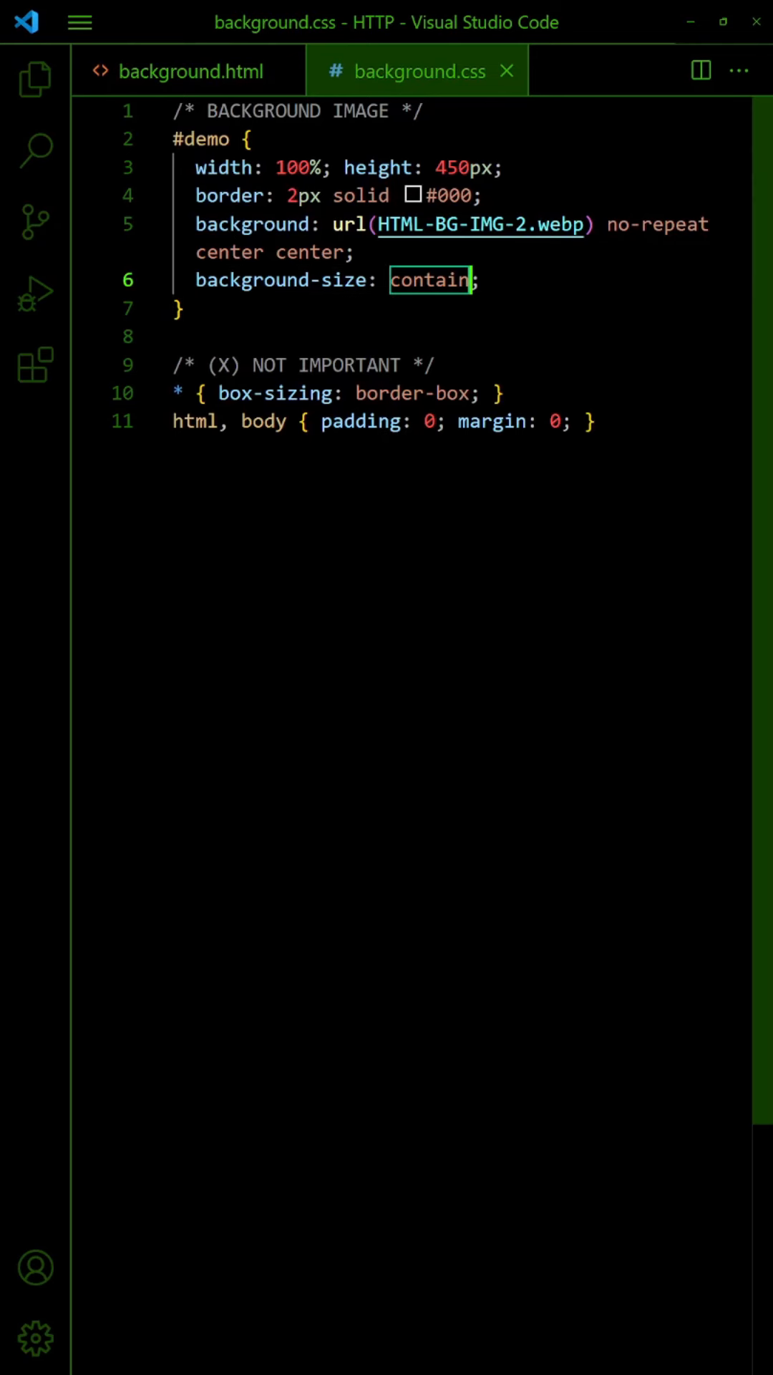
pyautogui.write('cover')
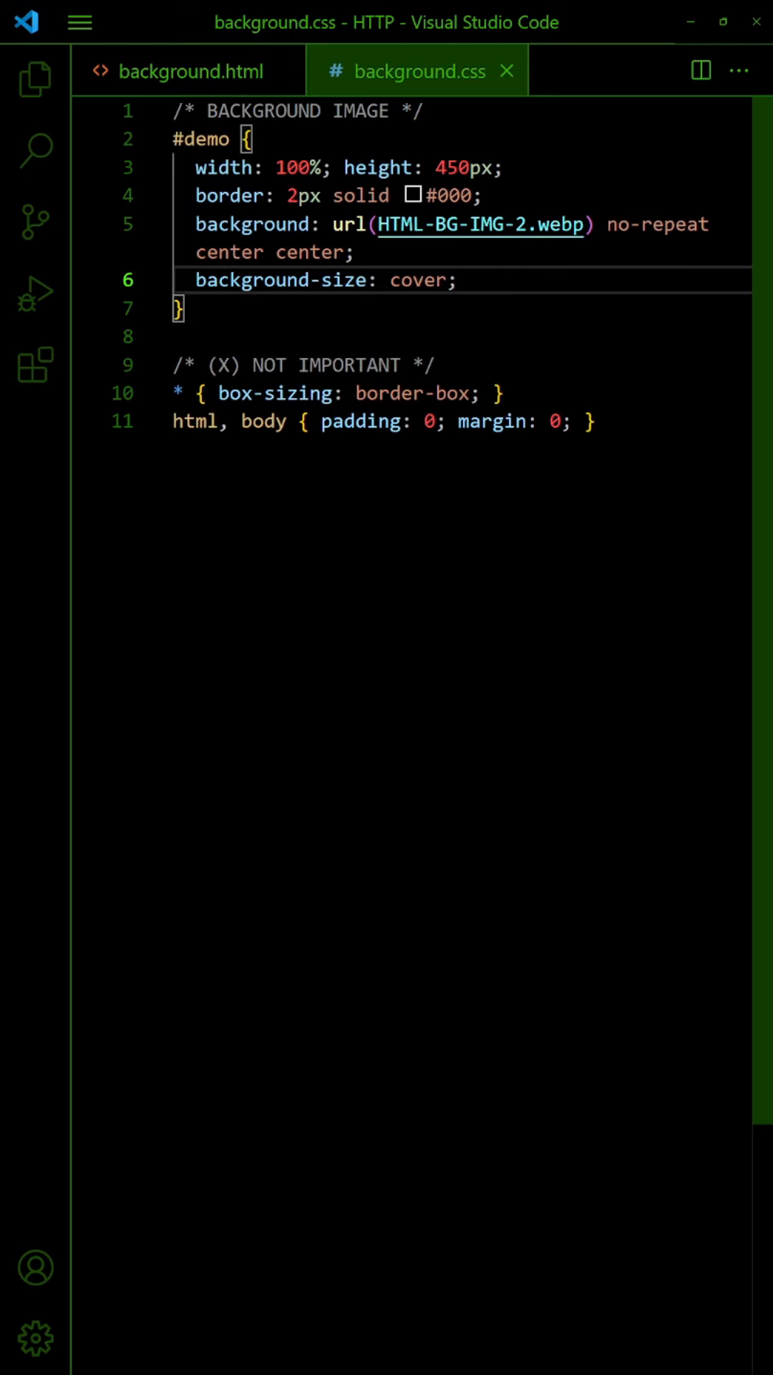
# Add overflow to #demo and nest a saved <div id="dummy"></div> inside it in background.html
pyautogui.write('overflow: auto;')
pyautogui.write('background-attachment: ;')
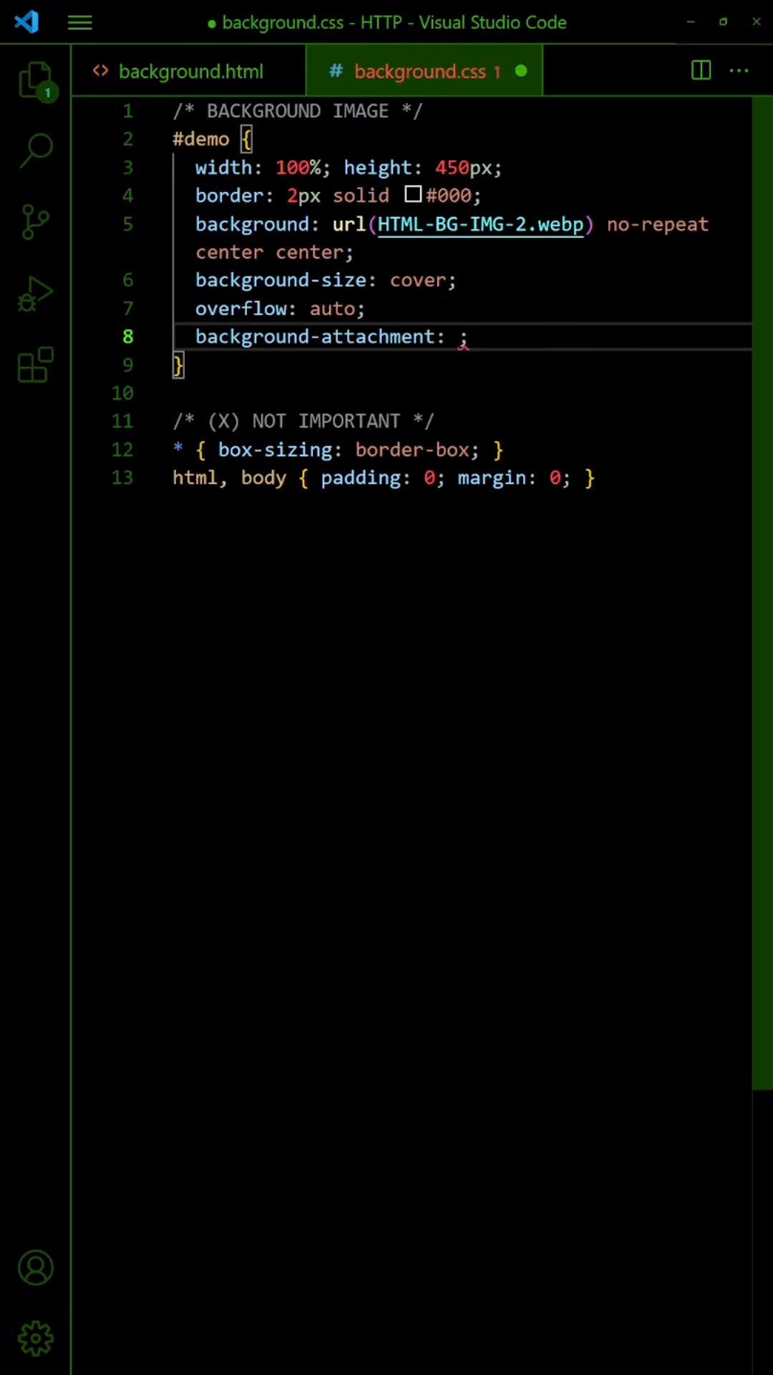
pyautogui.click(188, 70)
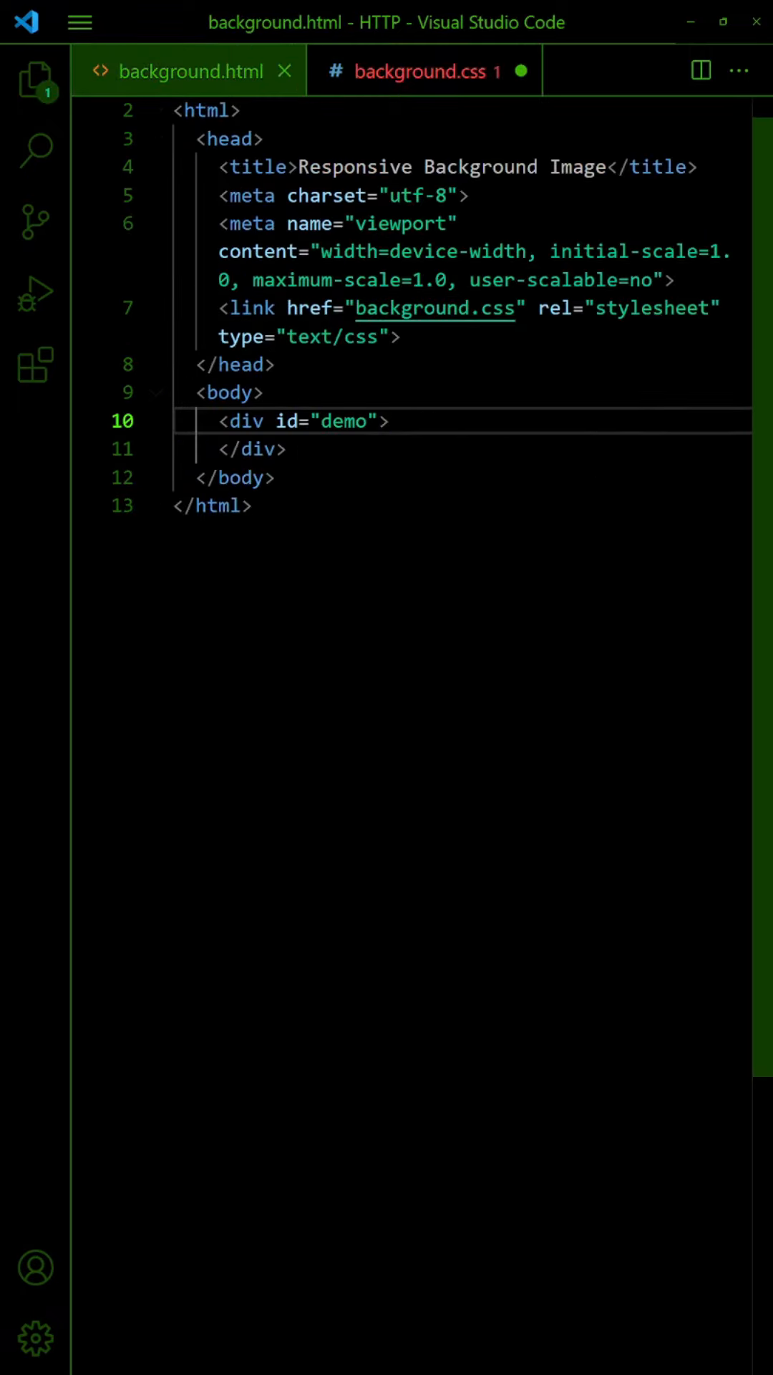
pyautogui.write('<div id="dummy"></div>')
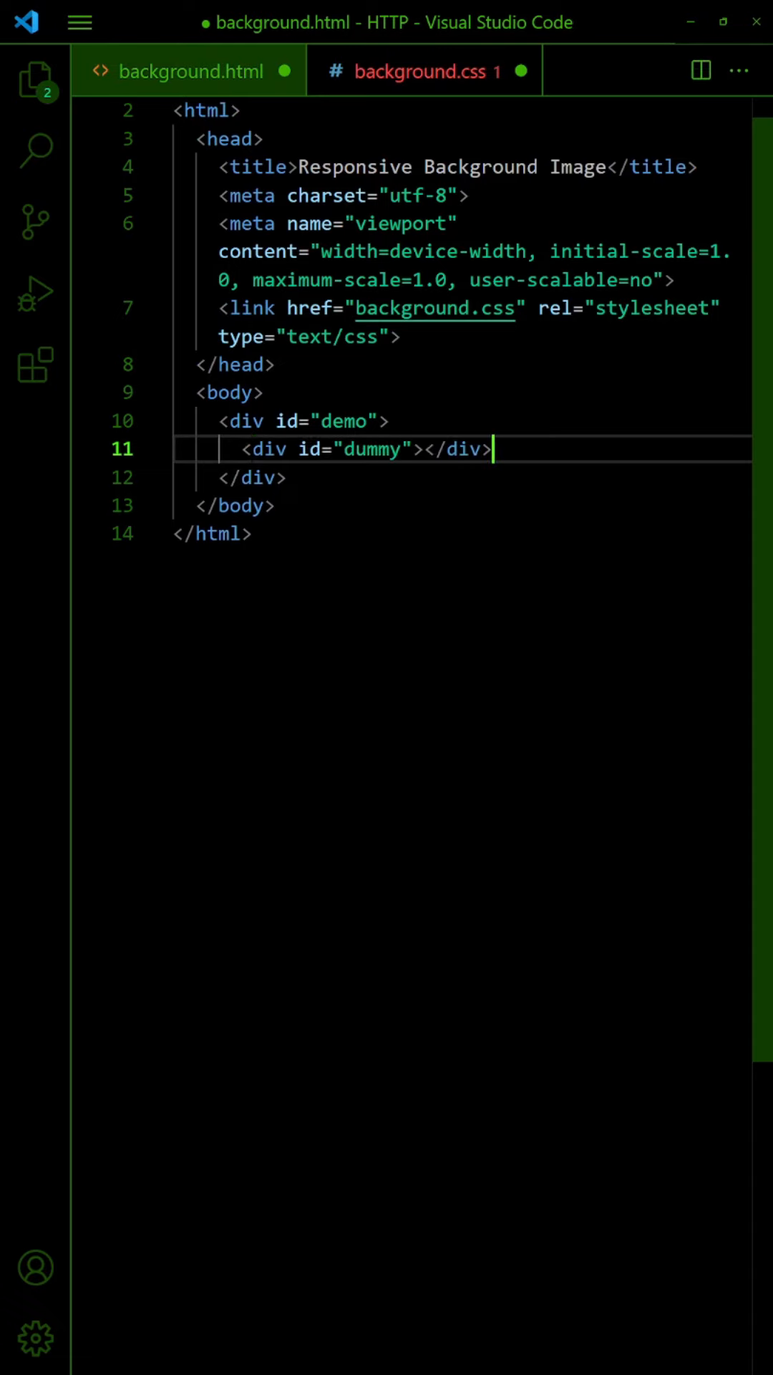
pyautogui.press('ctrl+s')
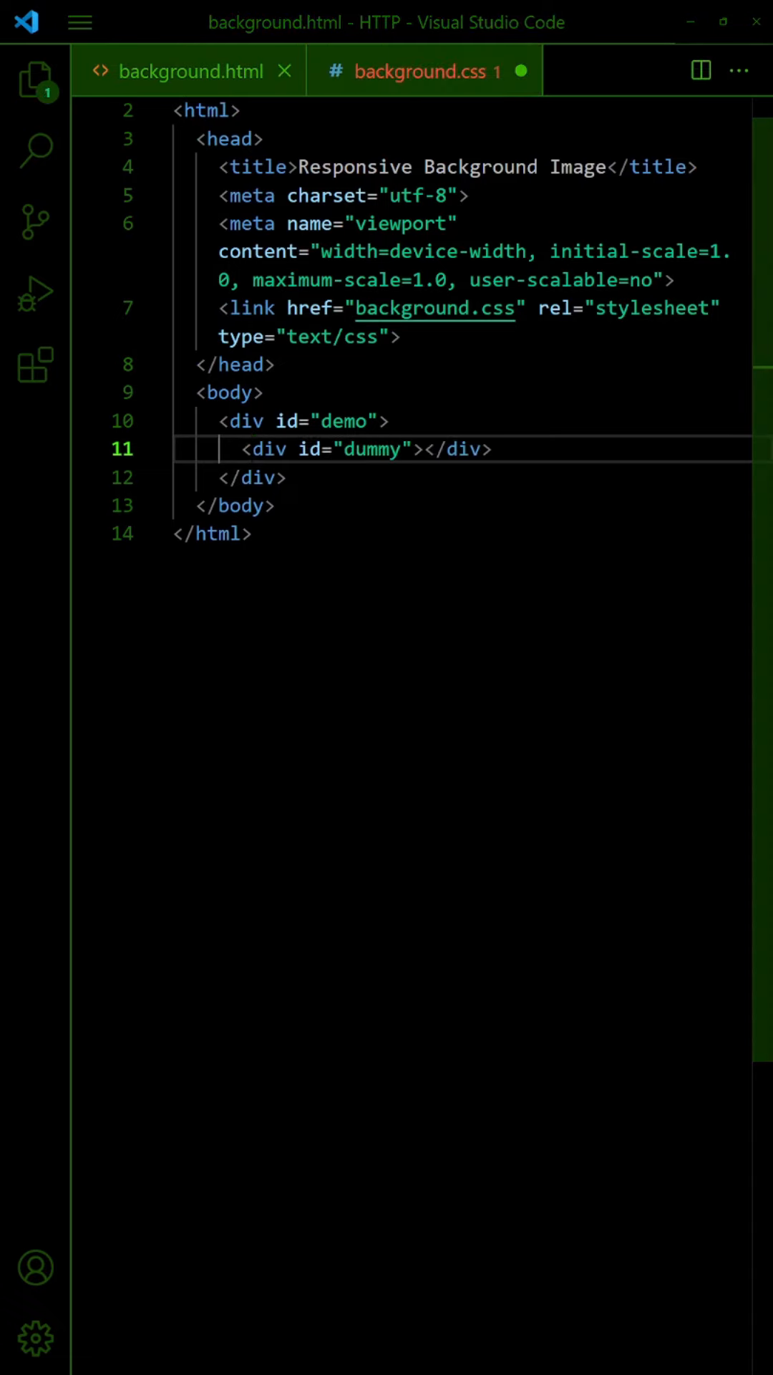
pyautogui.click(424, 70)
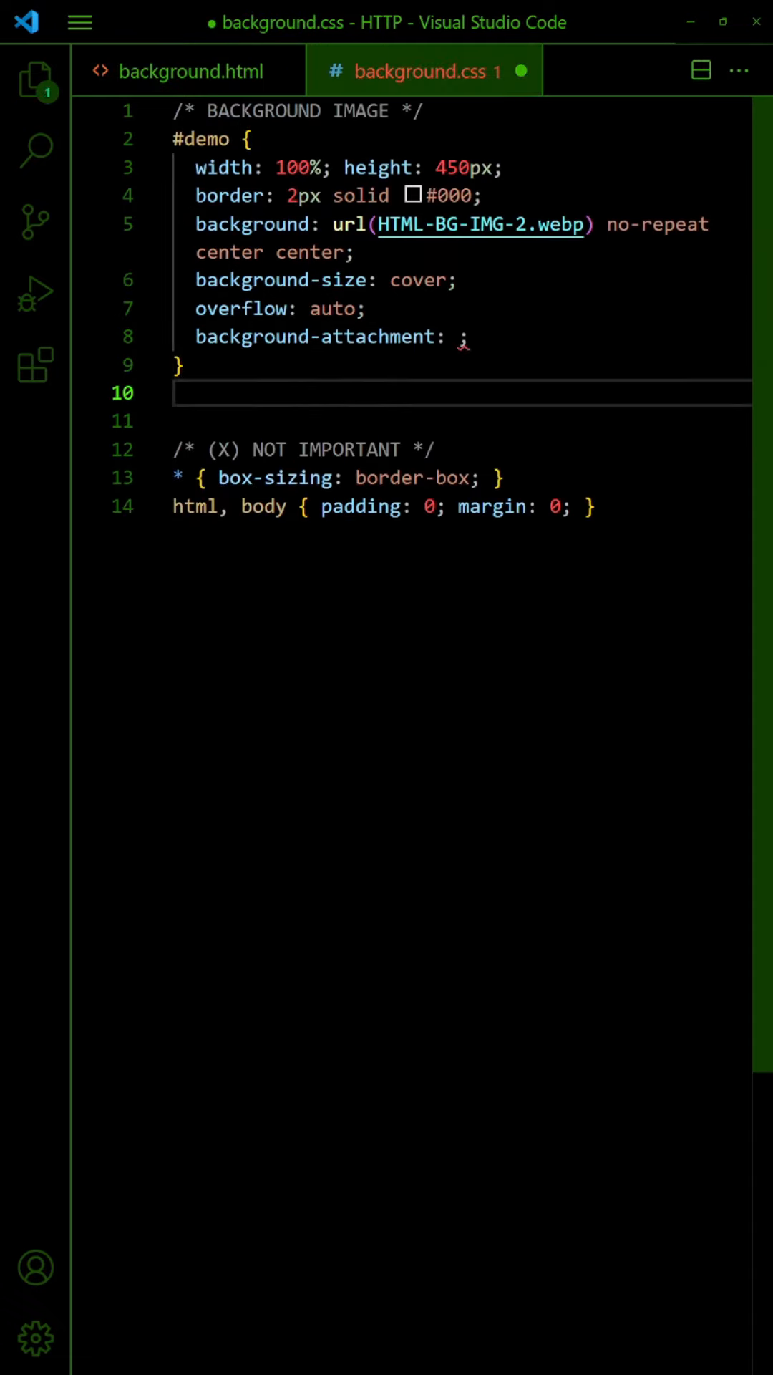
# Add #dummy { height: 600px; } and change #demo background-attachment from scroll to local, then save
pyautogui.write('#dummy { height: 600px; }')
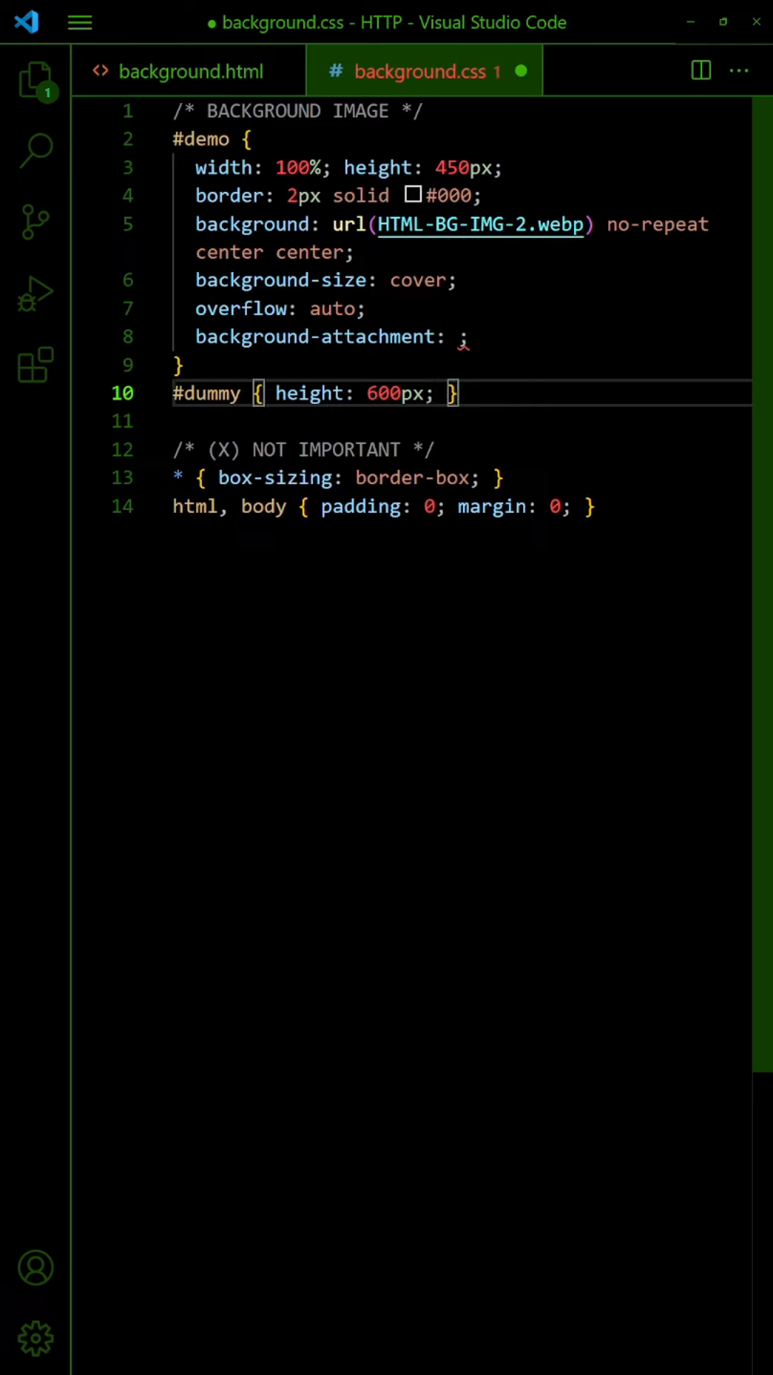
pyautogui.write('scroll')
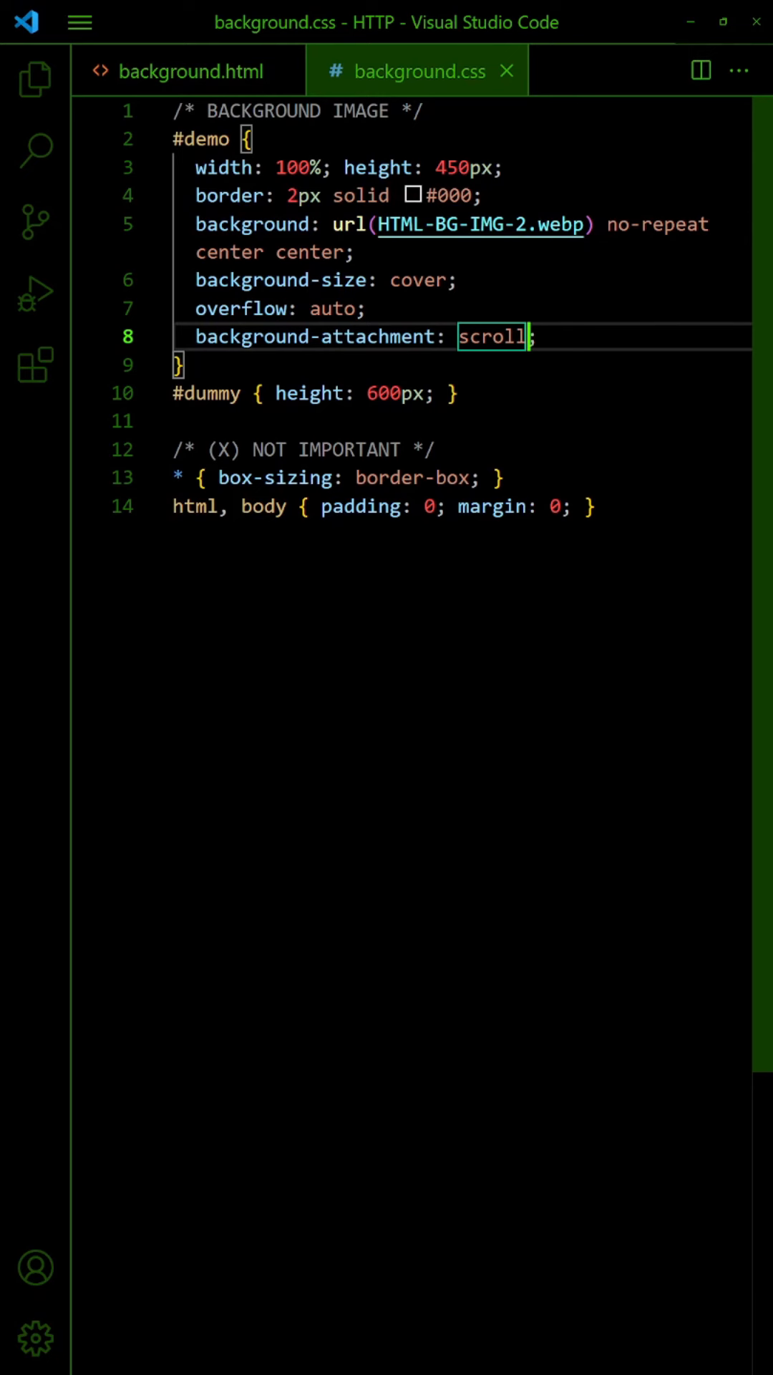
pyautogui.write('local')
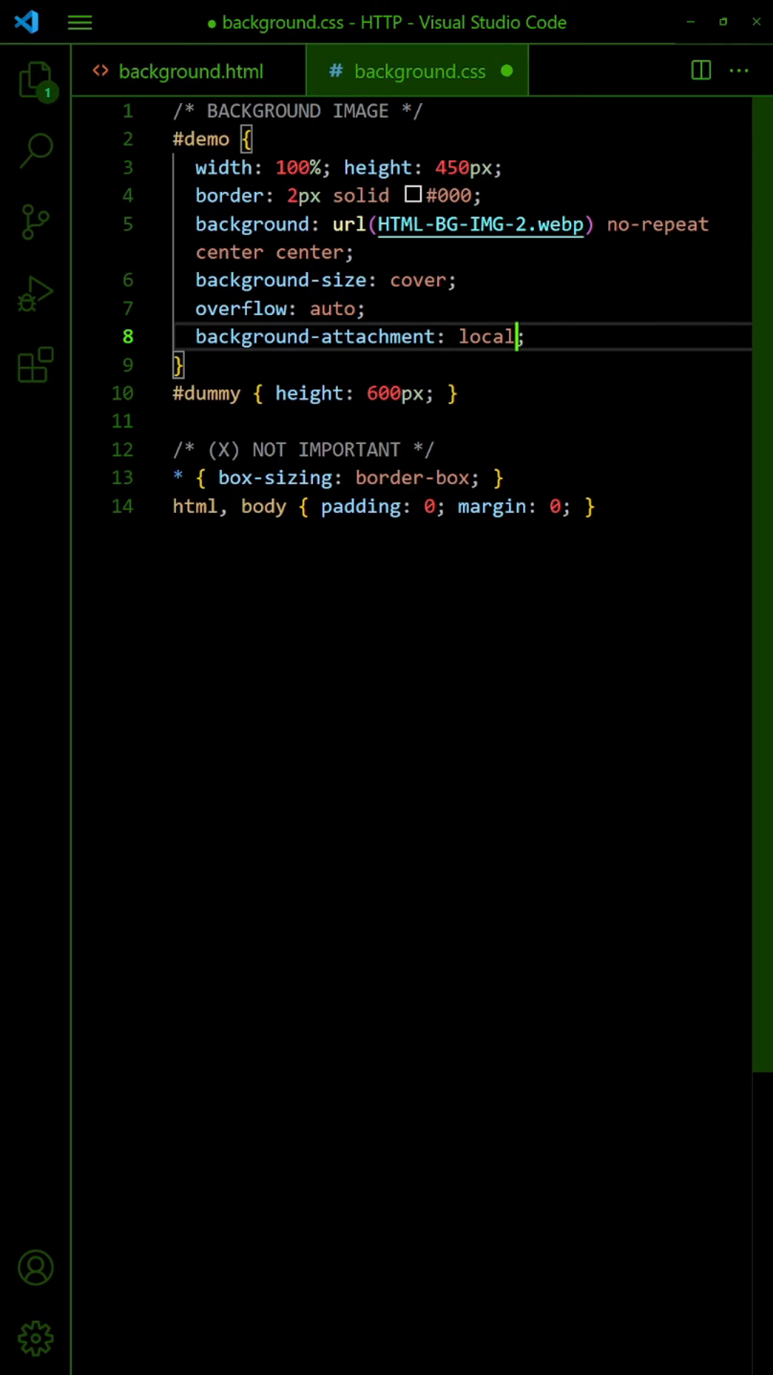
pyautogui.press('ctrl+s')
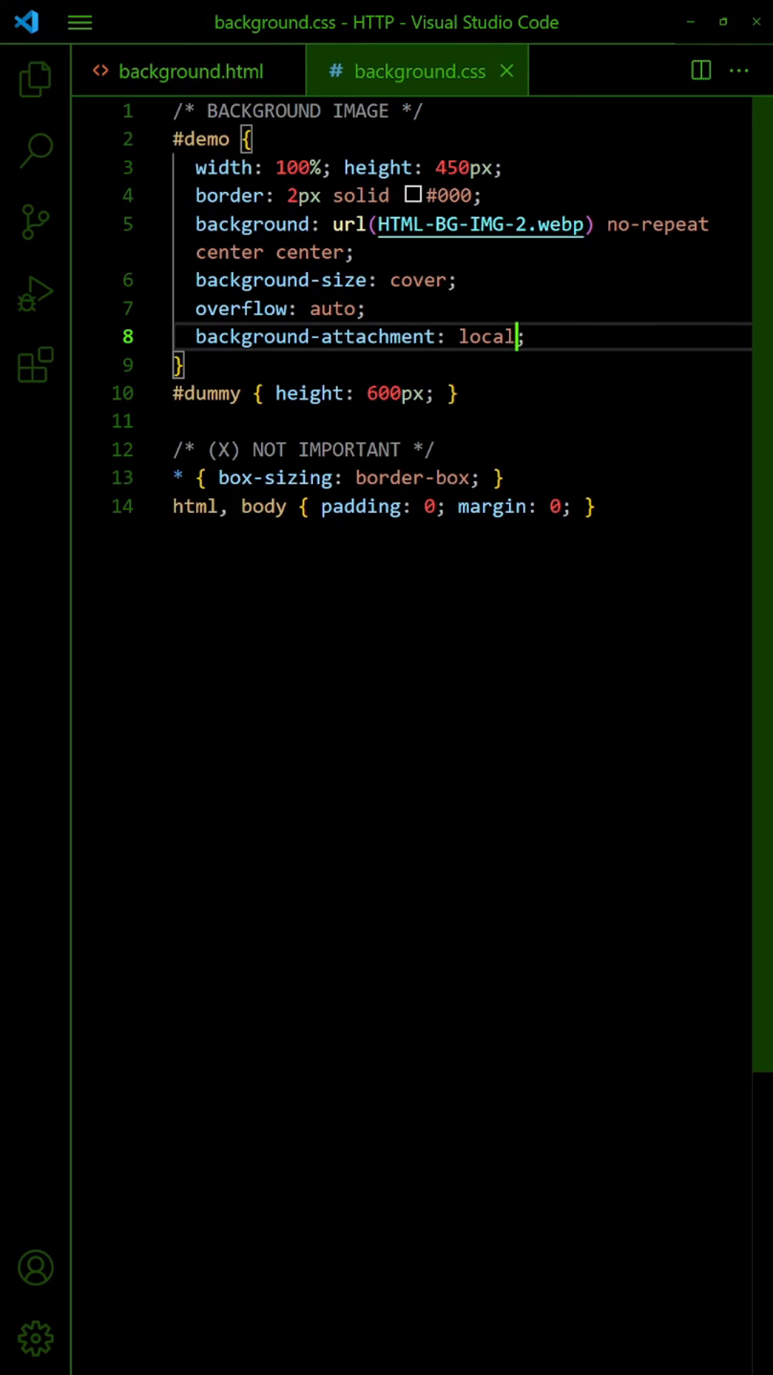